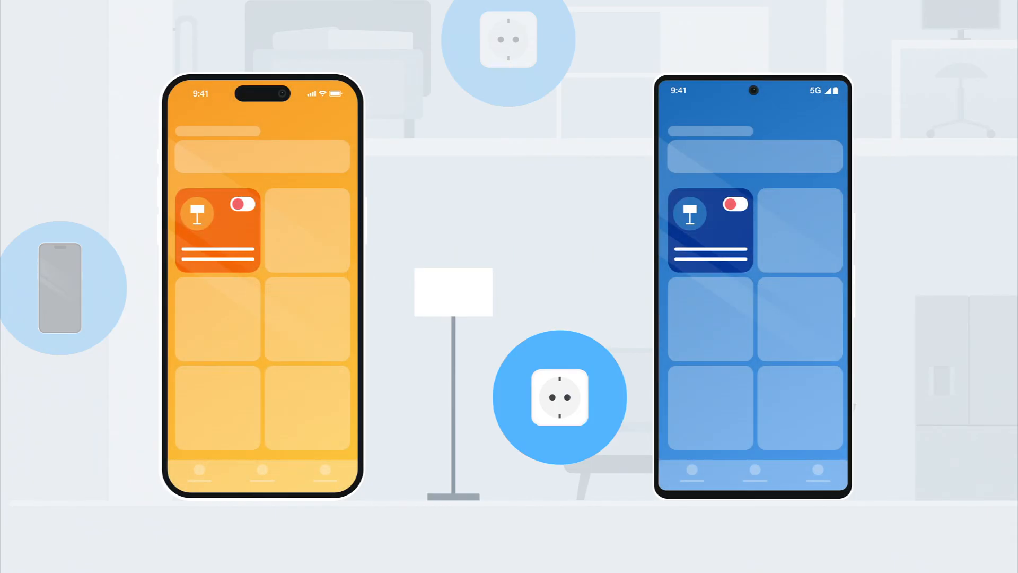
# - Toggle the floor lamp's smart plug on so the lamp lights in both phone apps
pyautogui.click(243, 205)
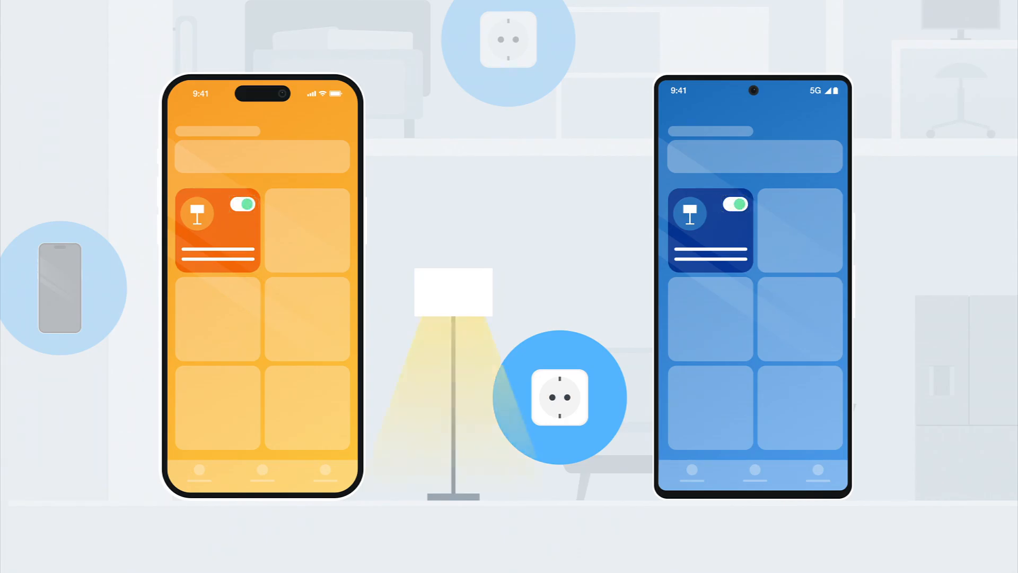